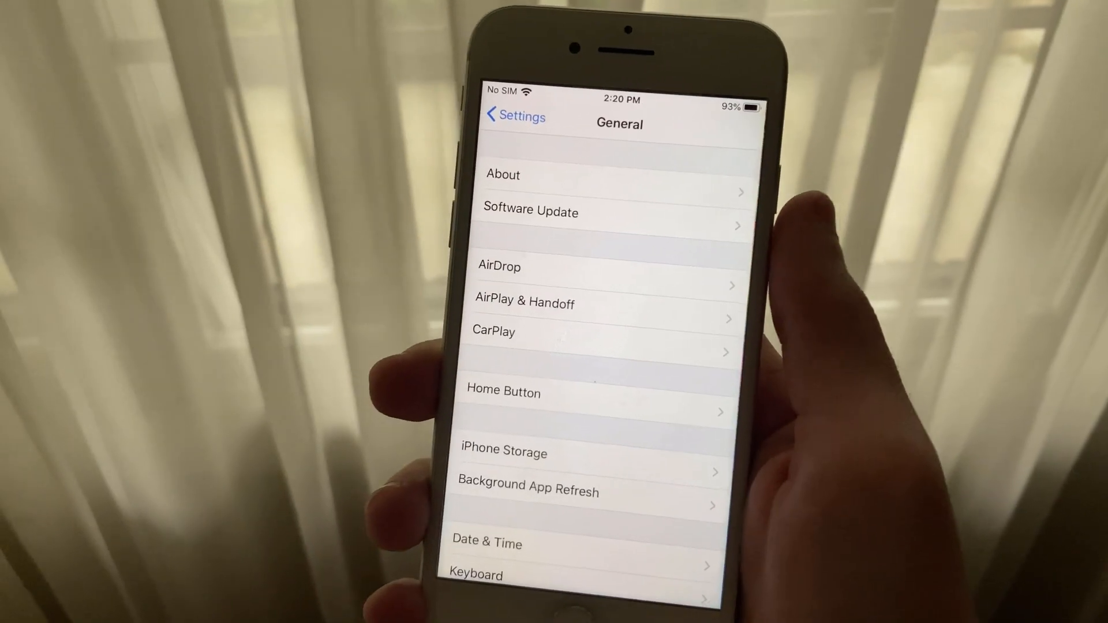
Open Software Update under General to confirm iOS 13.5 is installed and up to date.
click(531, 219)
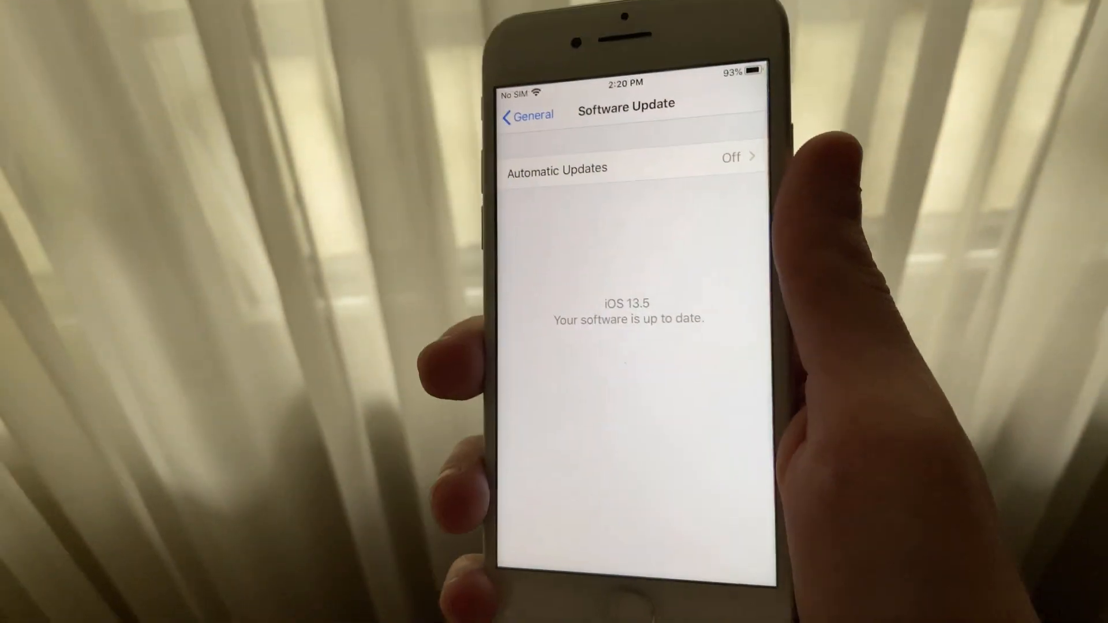
Navigate back toward the COVID-19 Exposure Notifications settings page.
click(526, 114)
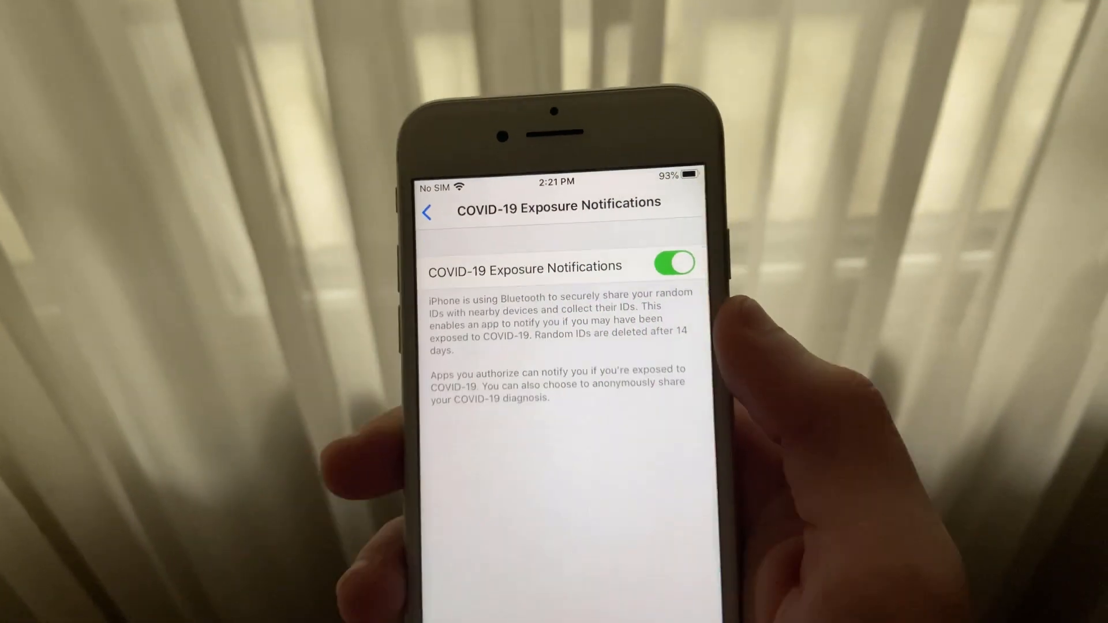
Toggle COVID-19 Exposure Notifications off.
click(675, 254)
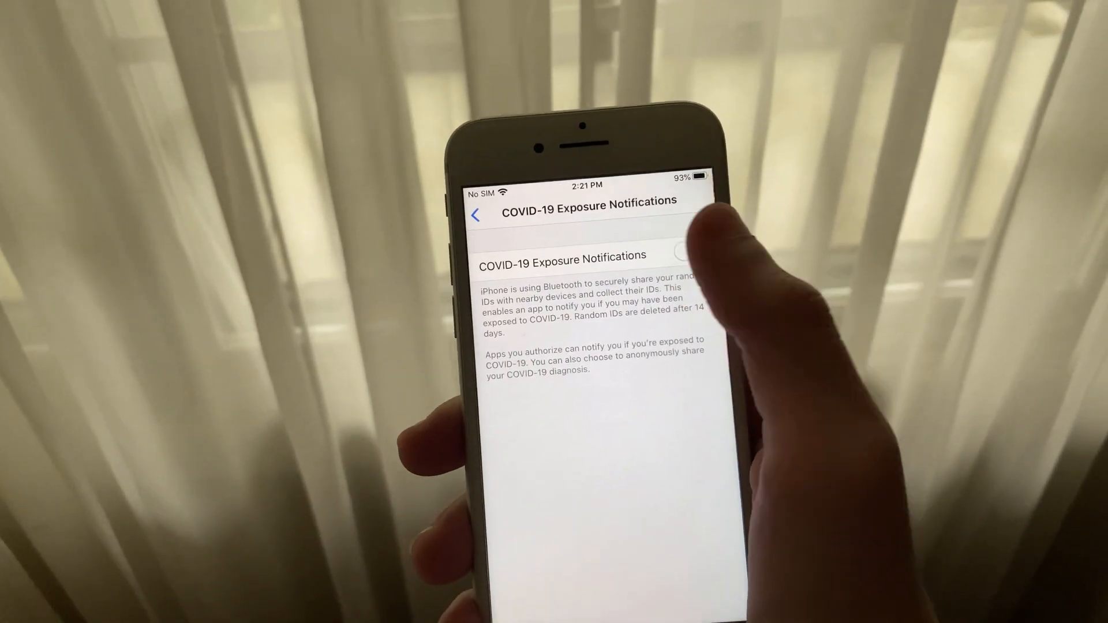
click(680, 252)
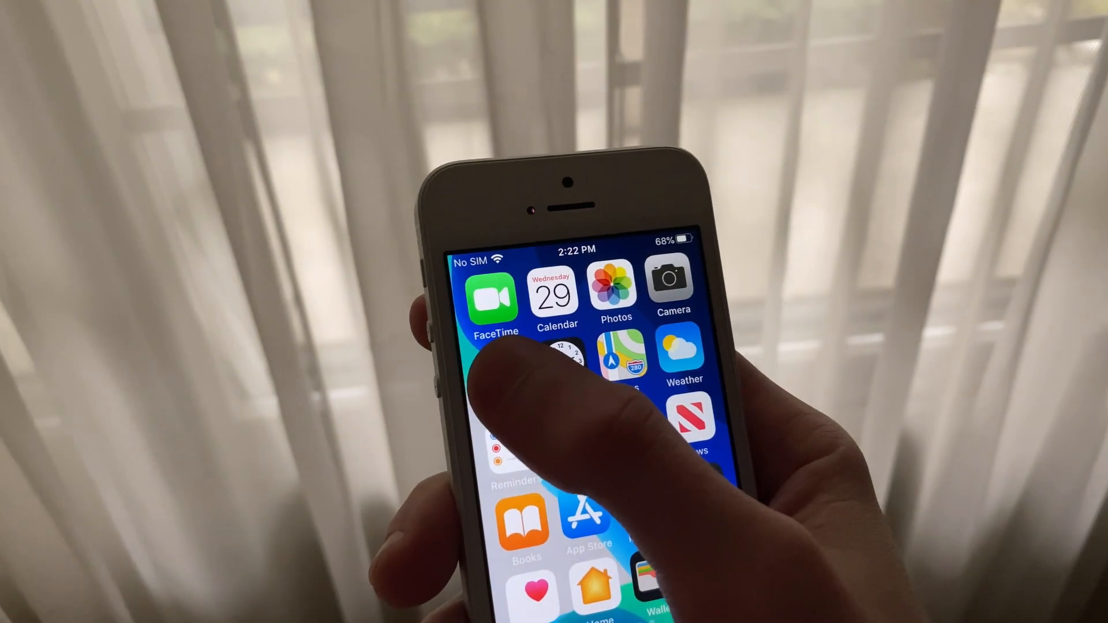
Open the watchOS 6.2.5 Developer Beta 3 update page (84.7 MB) on the Apple Watch.
click(506, 438)
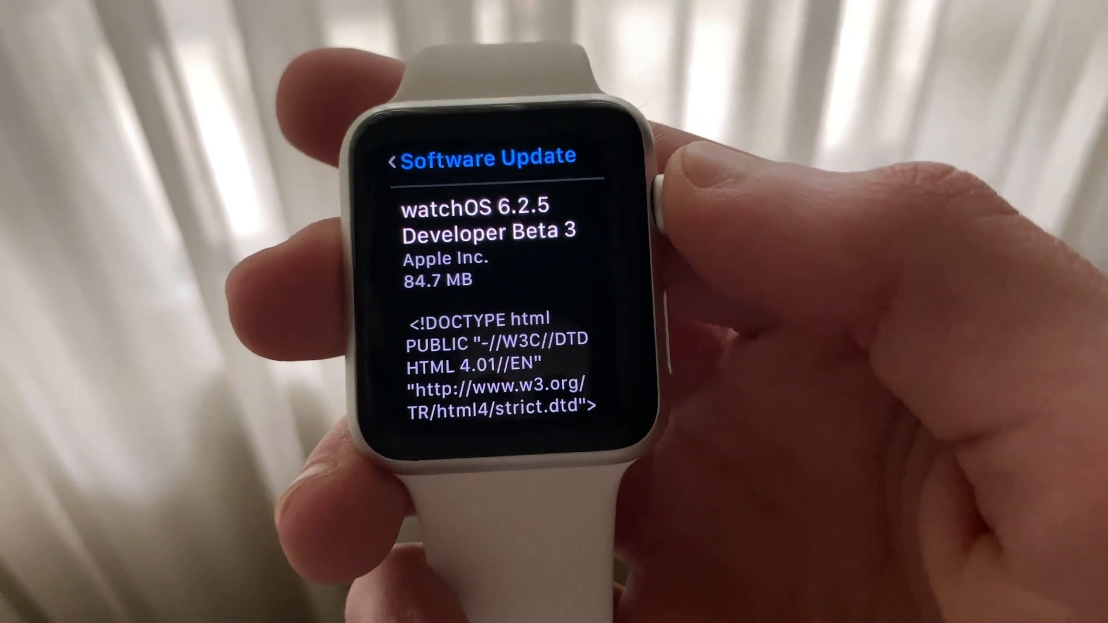
scroll(down, 3)
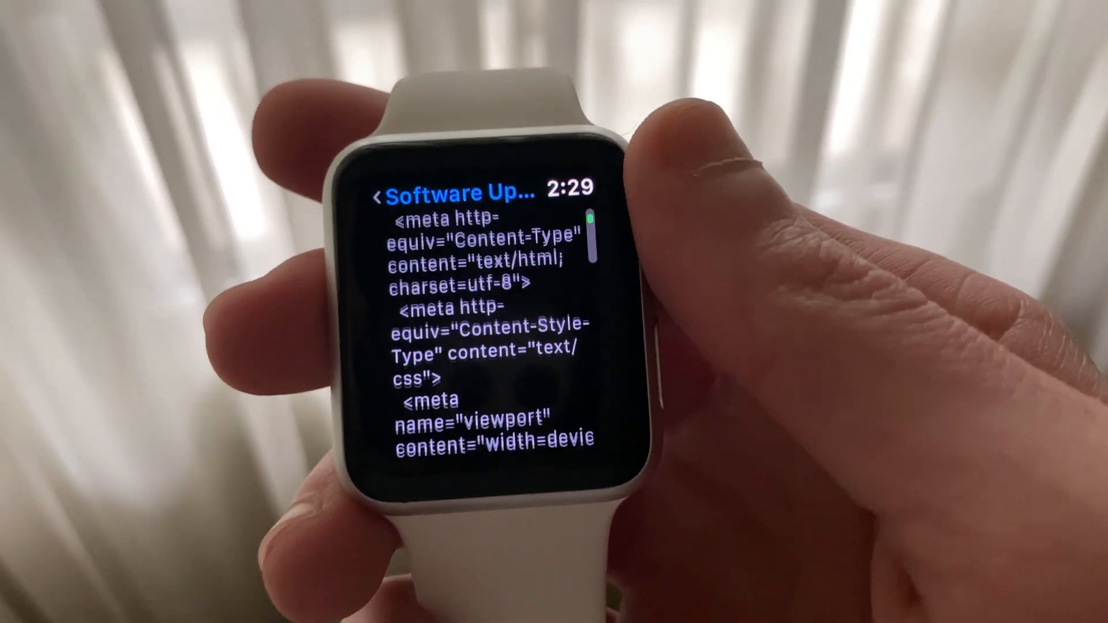
scroll(down, 3)
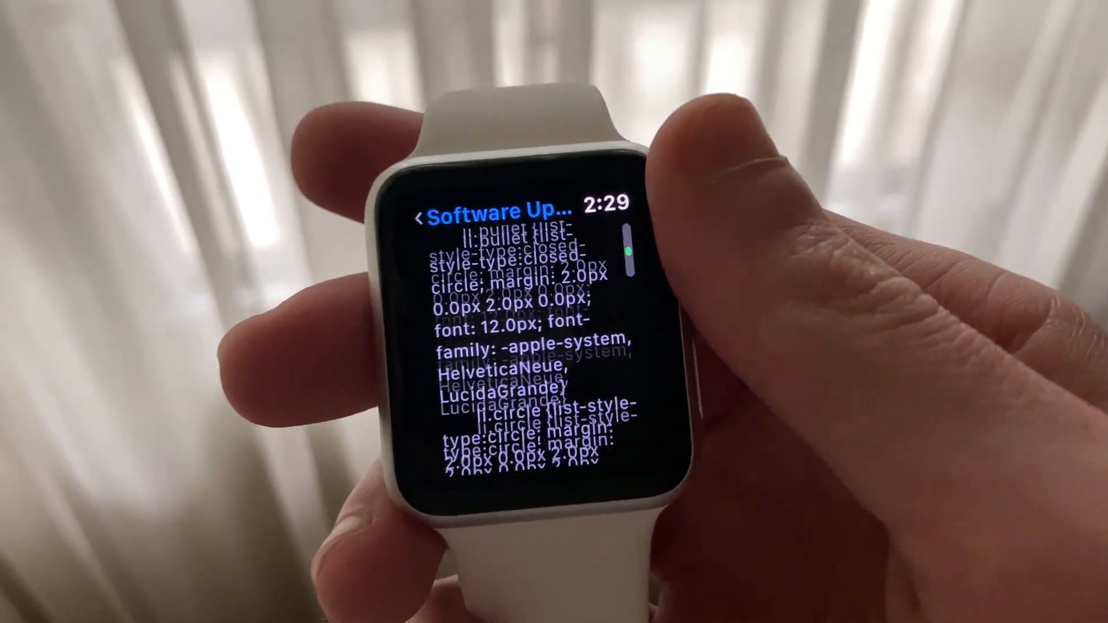
scroll(down, 3)
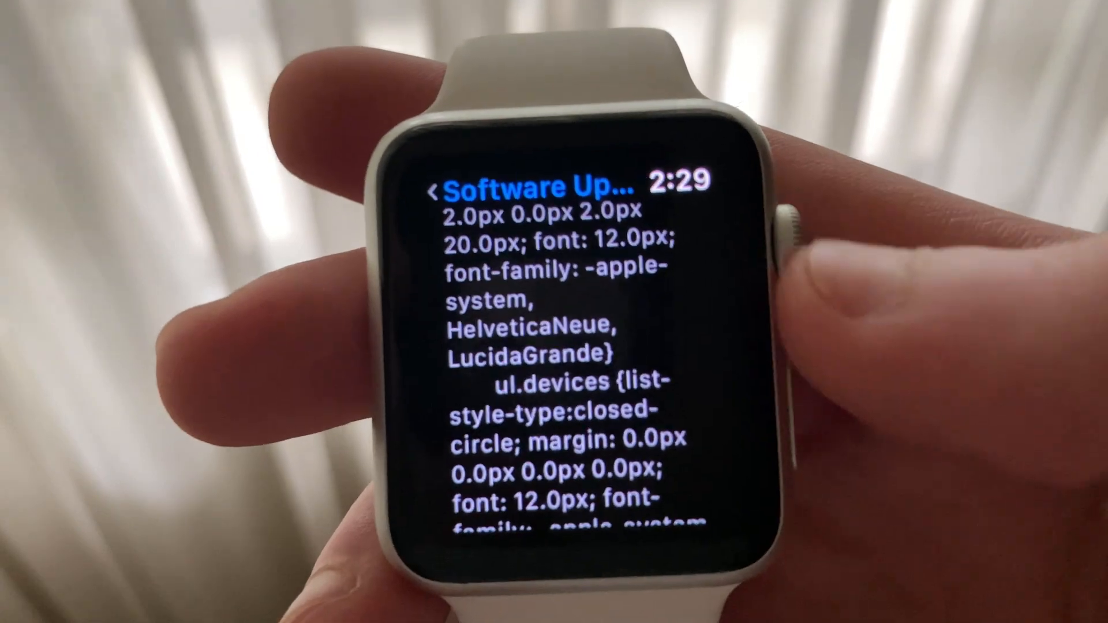
scroll(down, 3)
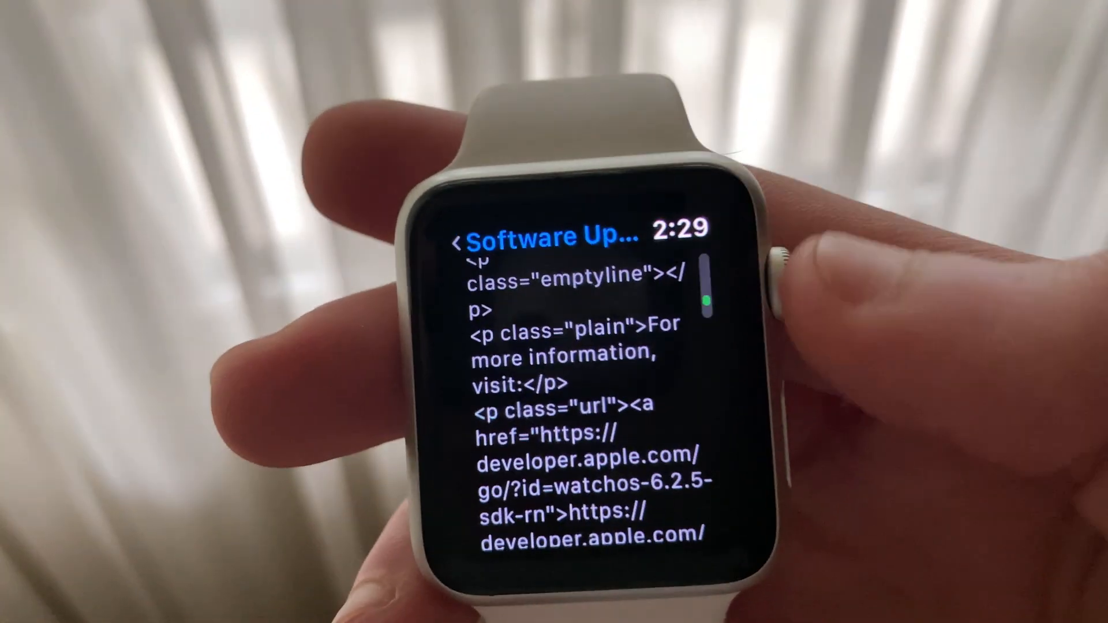